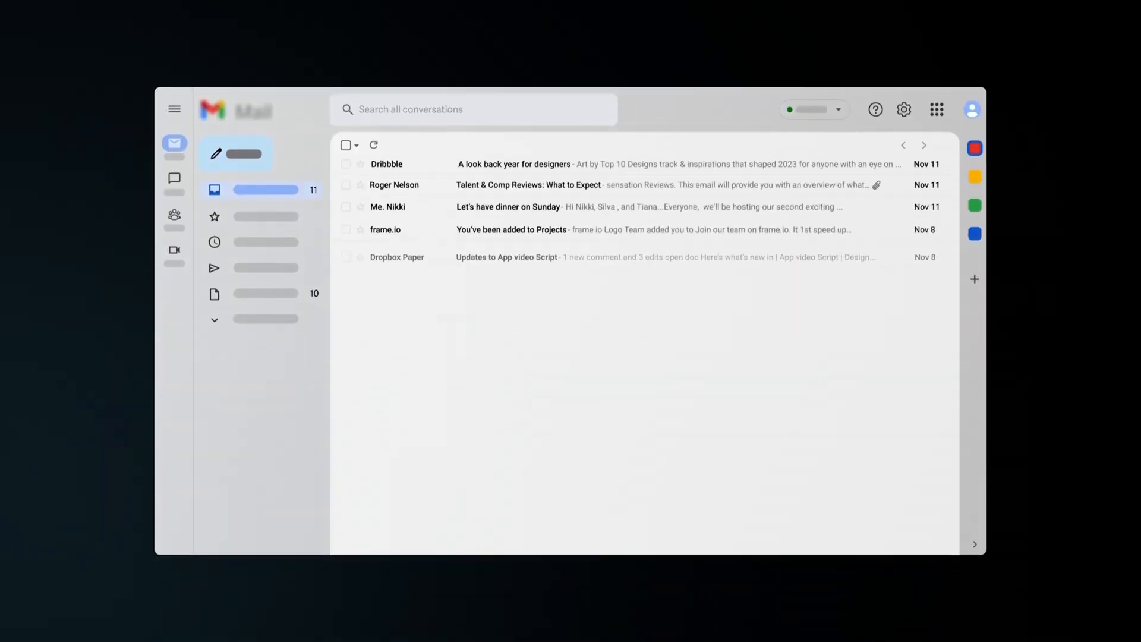
# Step: Request an AI draft to congratulate the team on the new website
pyautogui.scroll(-3)
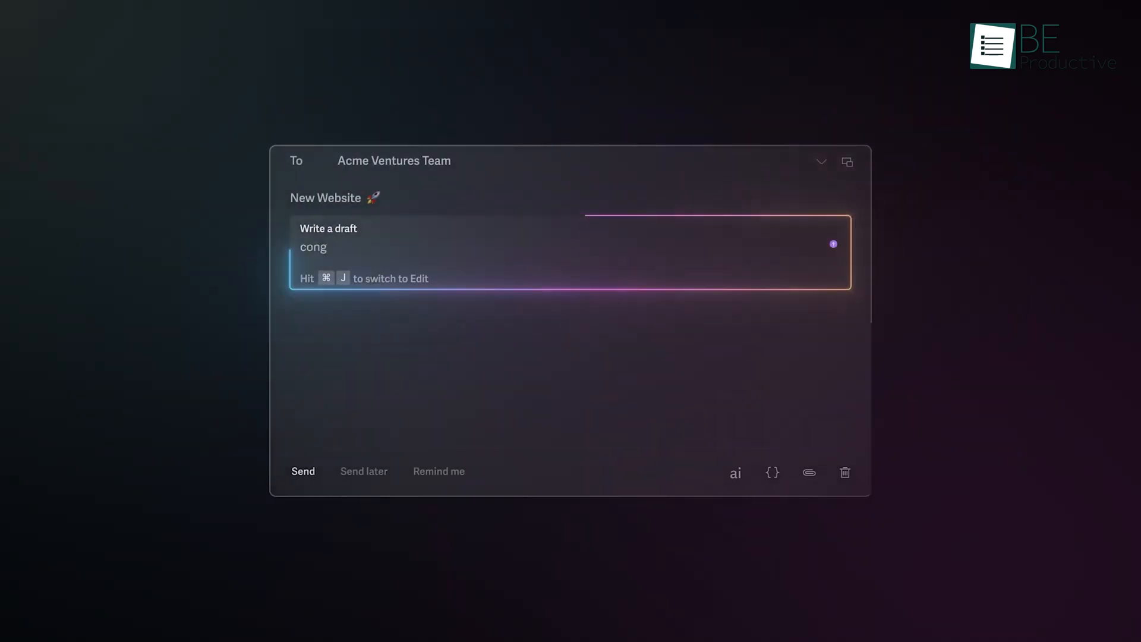
pyautogui.write('ratulate the team on the new website')
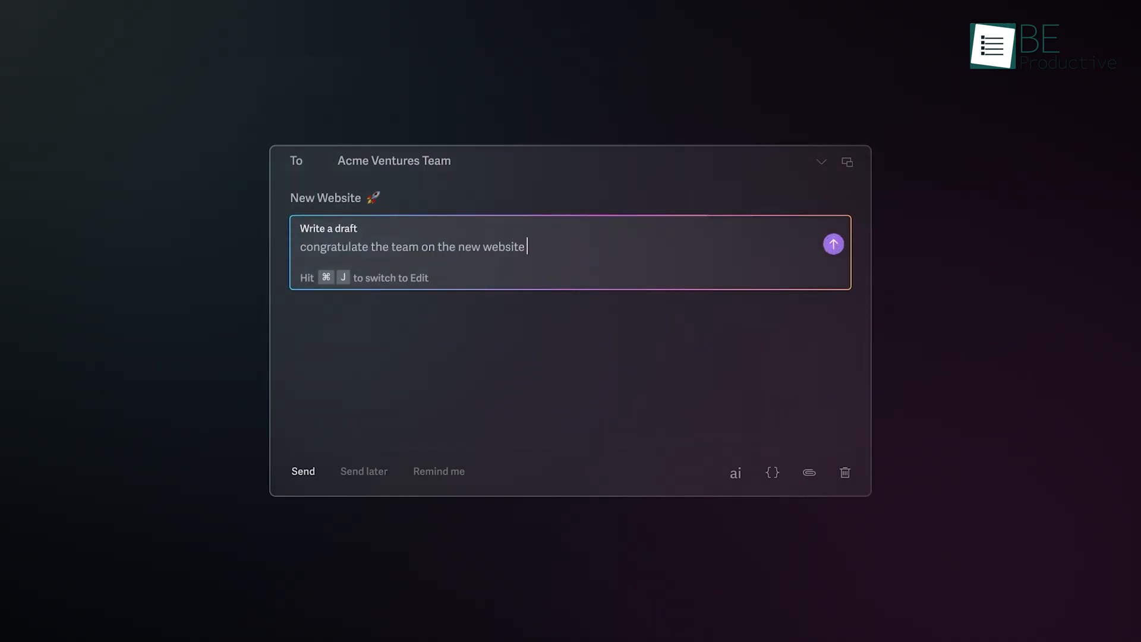
pyautogui.click(833, 243)
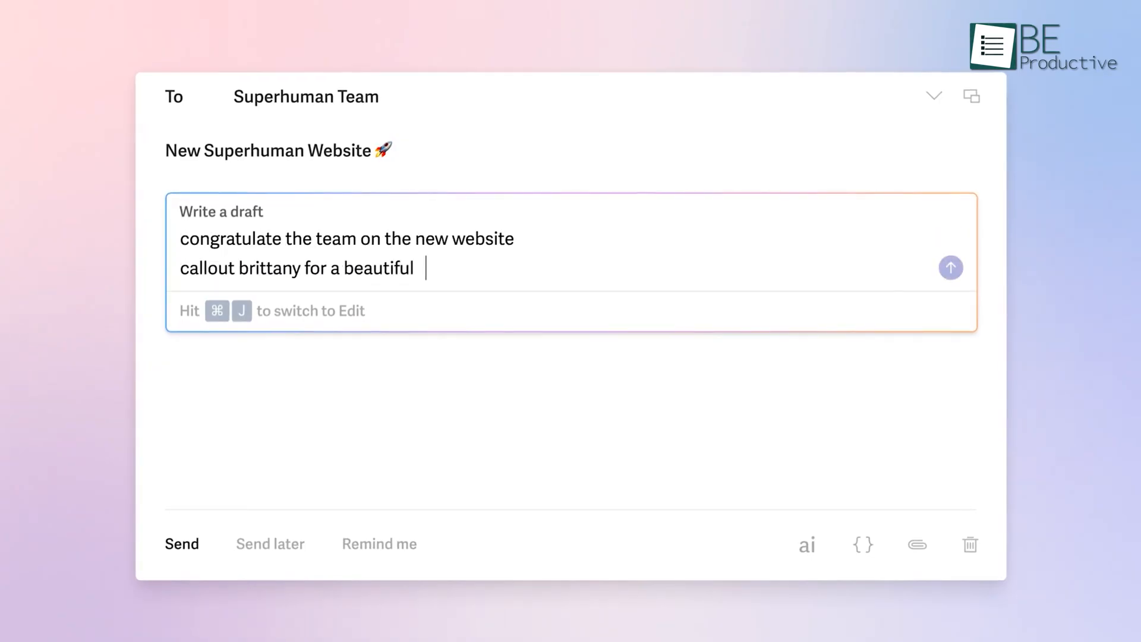
# Step: Enable Split Inbox and browse the Important, Calendar and Other conversations
pyautogui.click(950, 266)
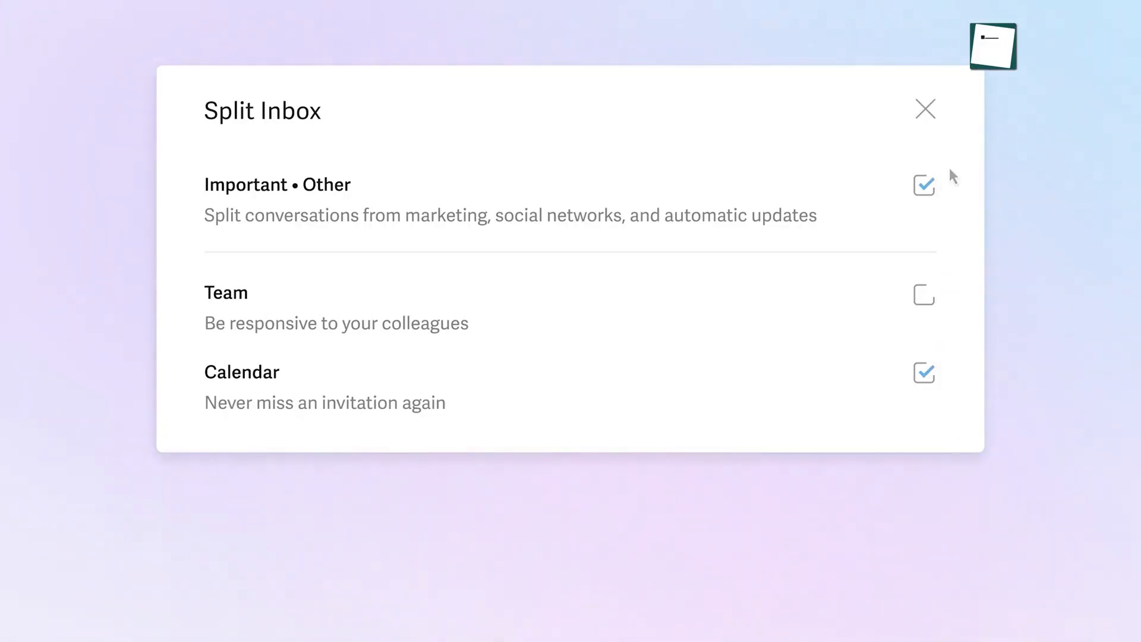
pyautogui.click(924, 109)
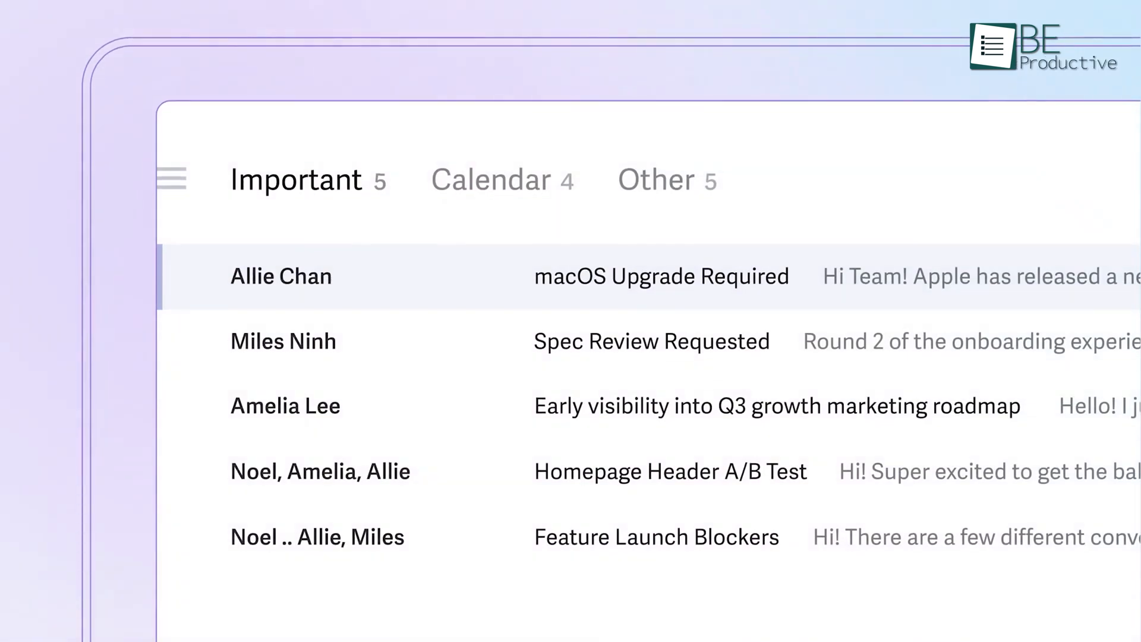
pyautogui.click(490, 180)
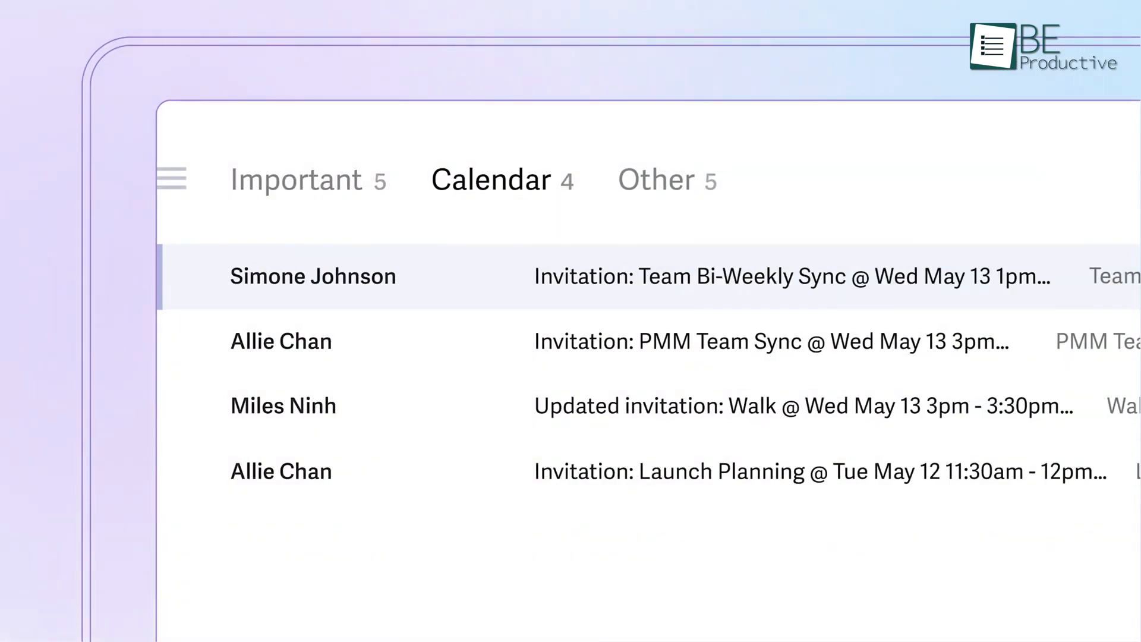
pyautogui.click(656, 179)
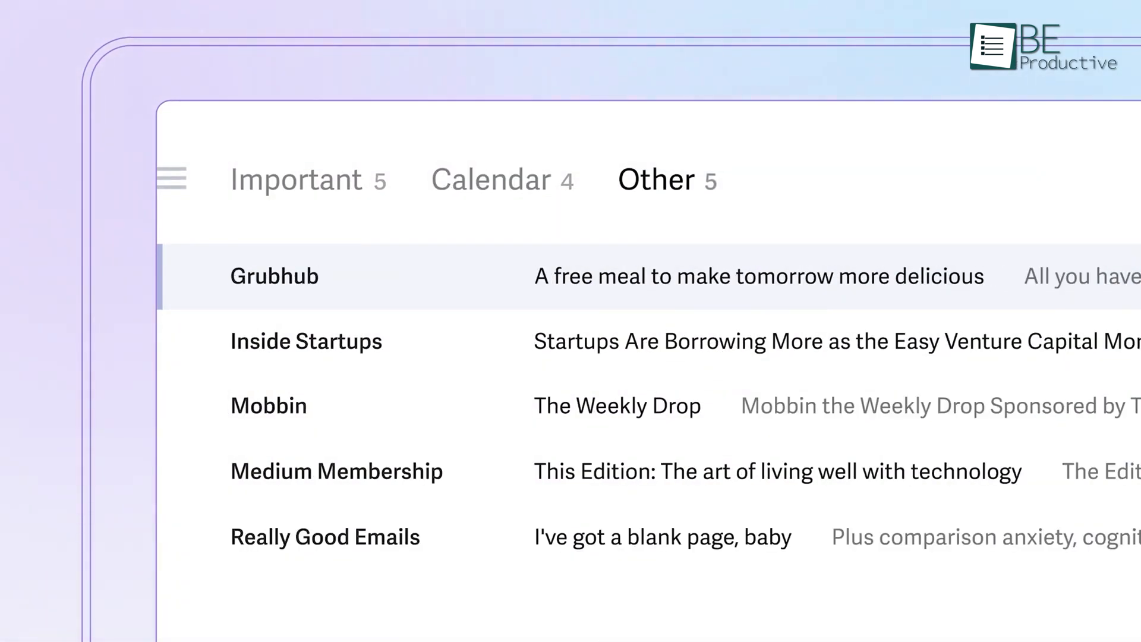
pyautogui.click(492, 179)
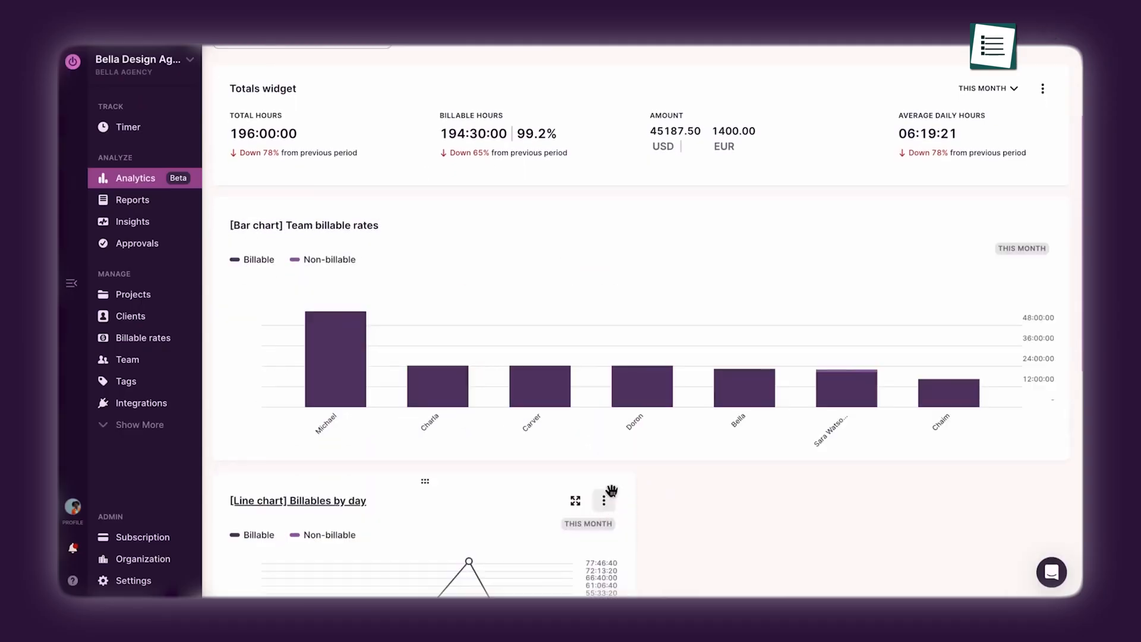
# Step: View the weekly time report and its PDF/CSV/Excel download options, then the desktop Timeline
pyautogui.click(575, 500)
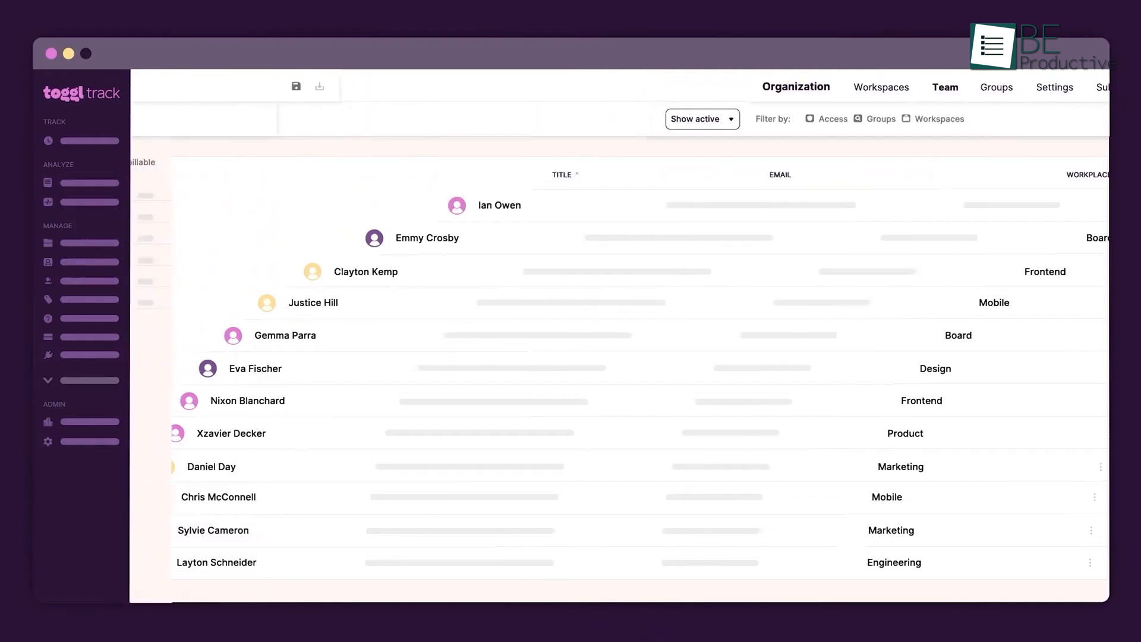
pyautogui.click(48, 182)
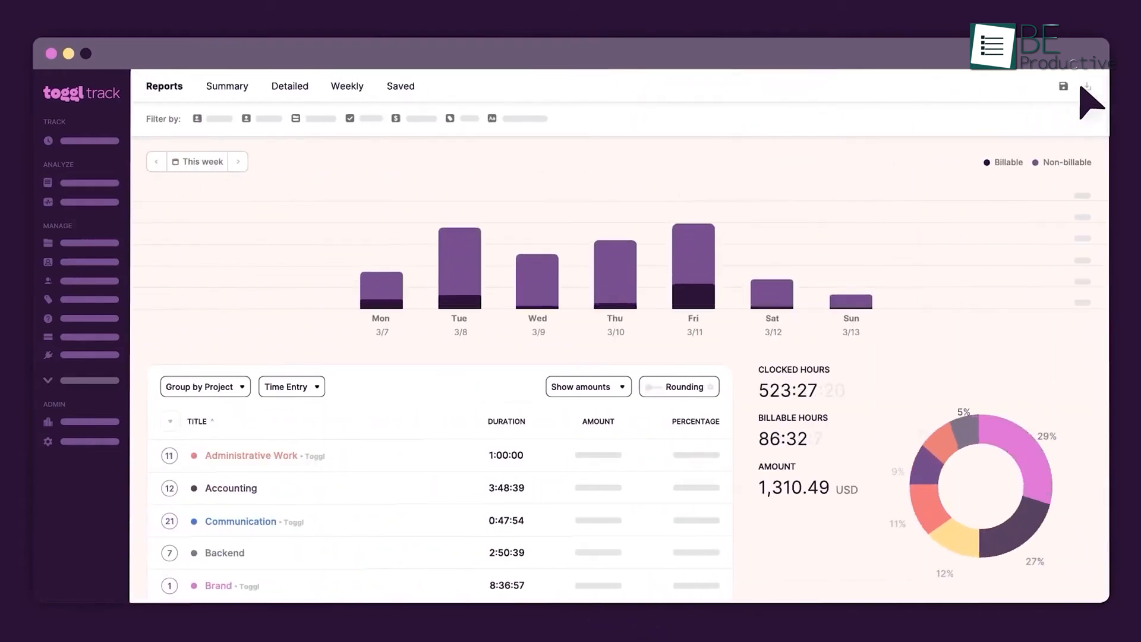
pyautogui.click(1086, 85)
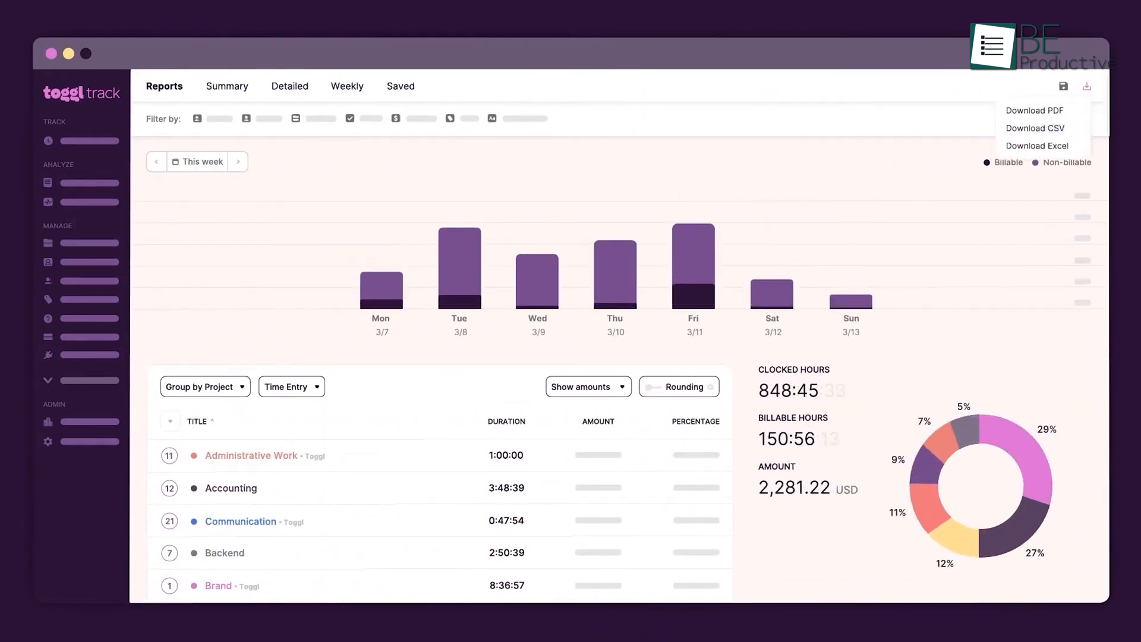
pyautogui.click(1034, 110)
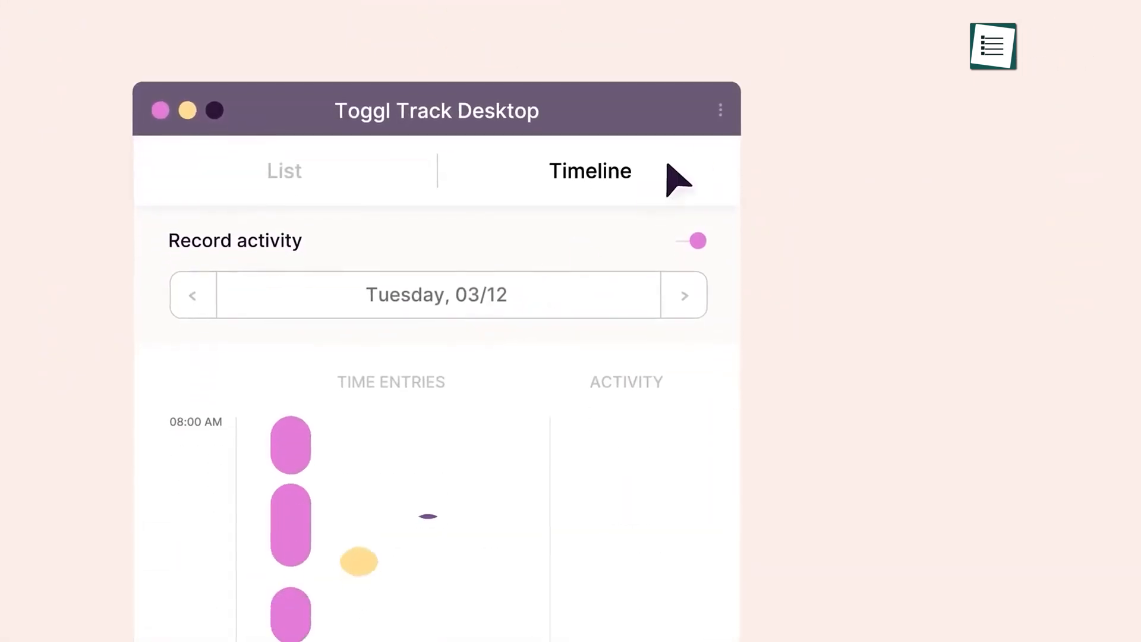
pyautogui.click(719, 110)
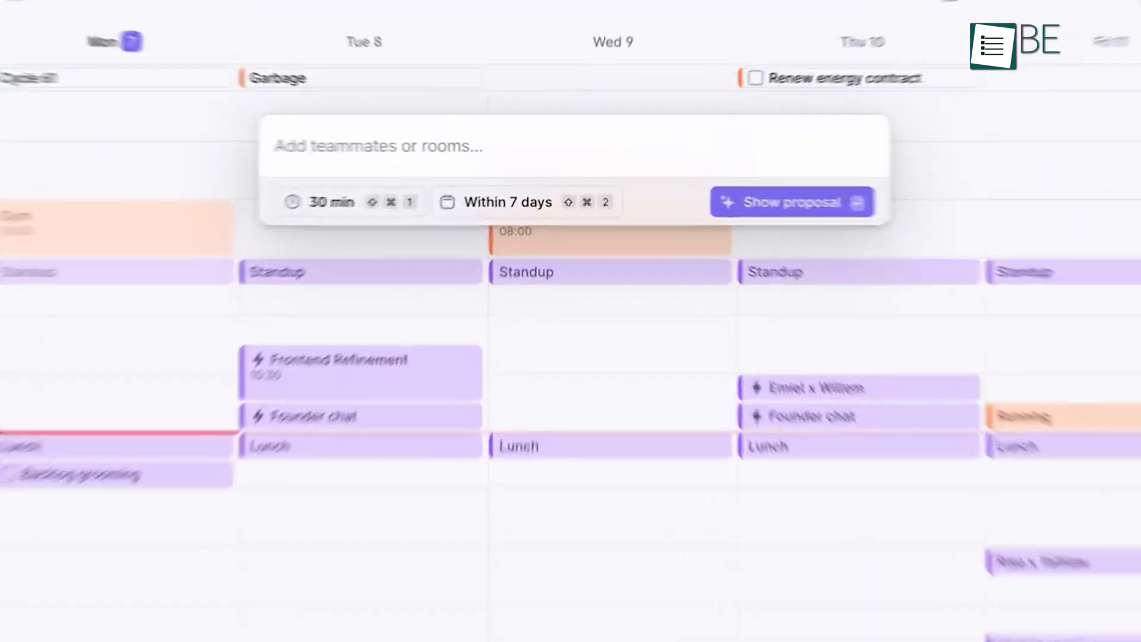
pyautogui.write('Willem Spruijt')
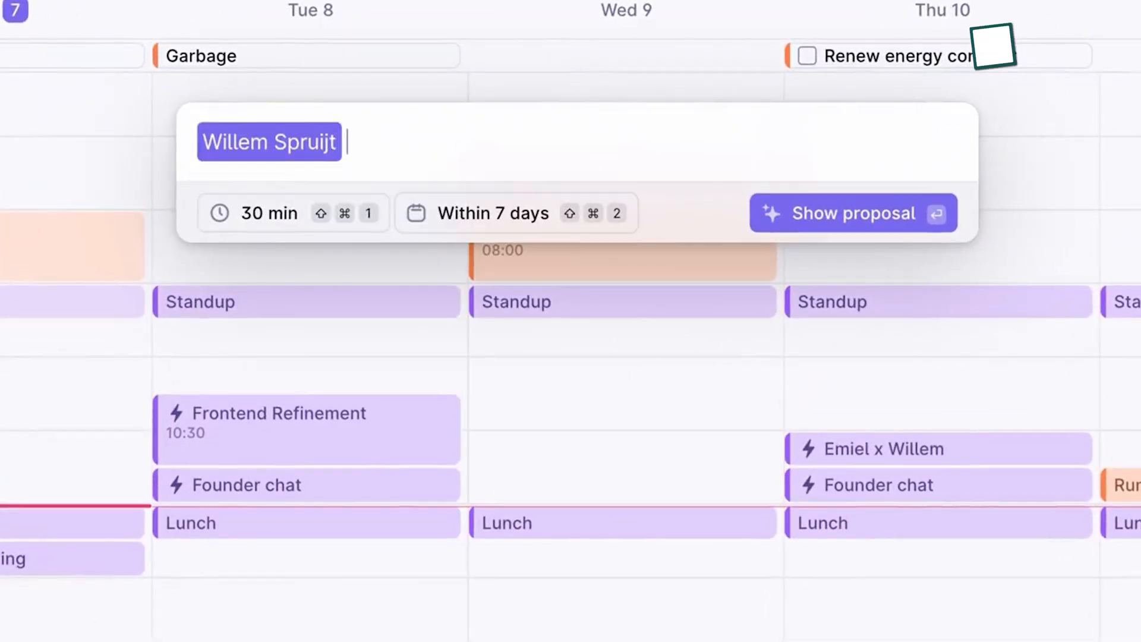
pyautogui.click(514, 212)
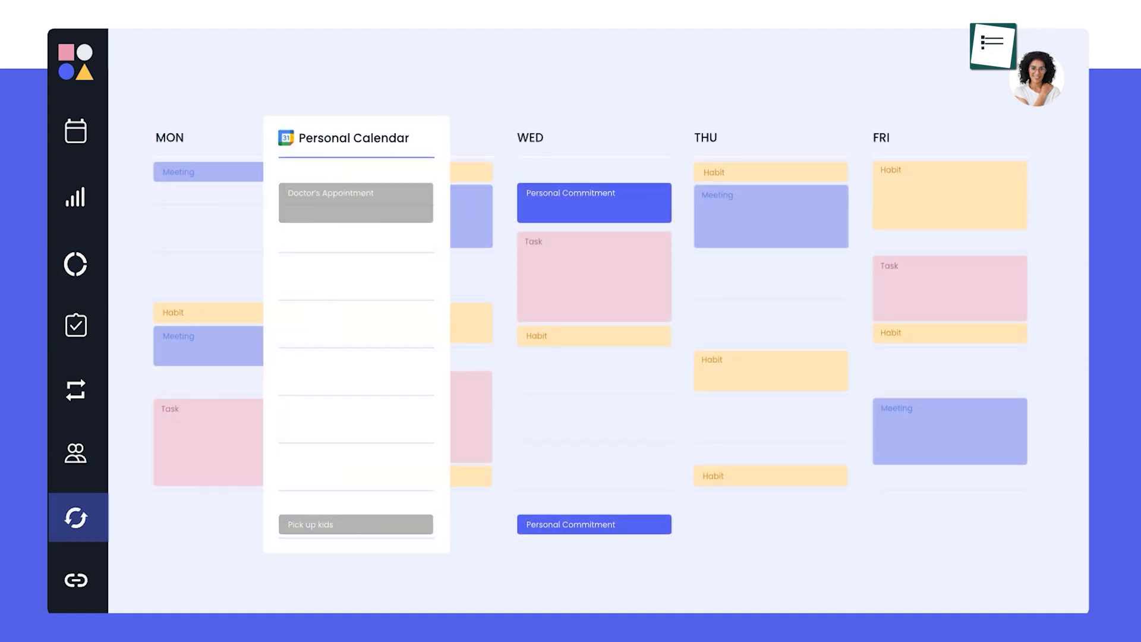
# Step: Review synced calendar and buffer time options, then add the Lunch and Morning Catch-Up habits
pyautogui.click(75, 322)
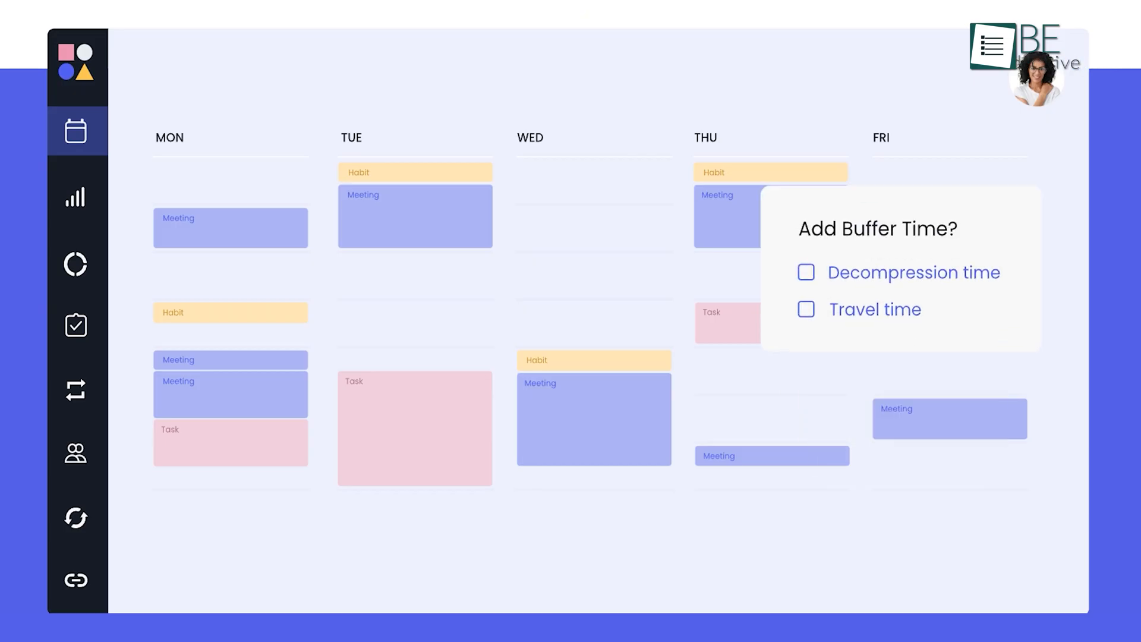
pyautogui.click(806, 272)
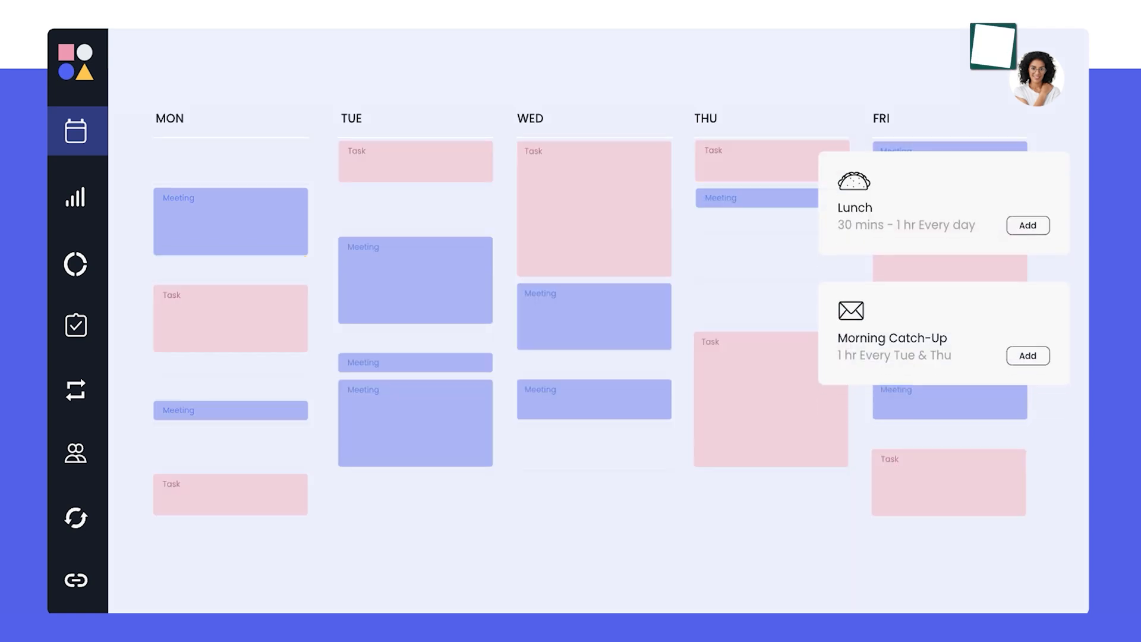
pyautogui.click(1027, 225)
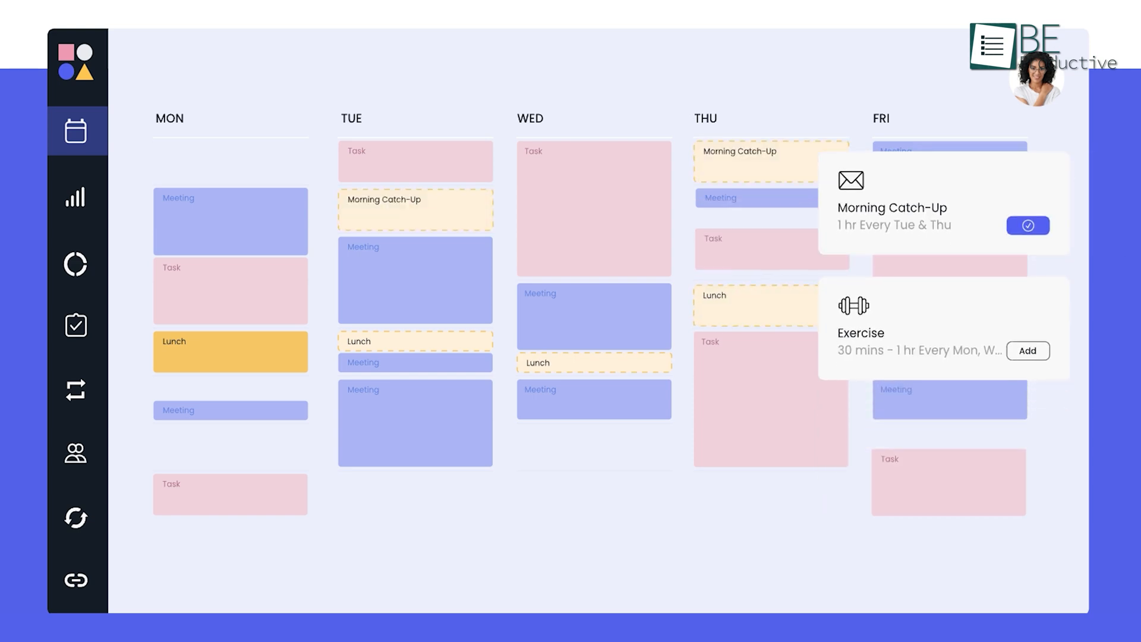
pyautogui.click(1027, 350)
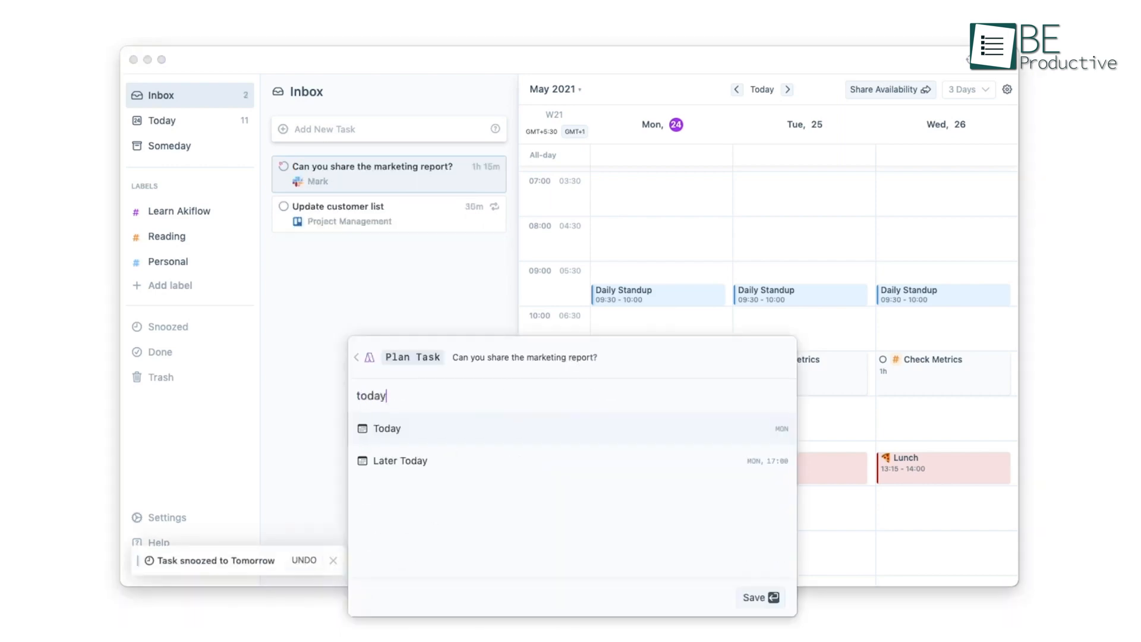
# Step: Plan the marketing report task for Today
pyautogui.click(386, 428)
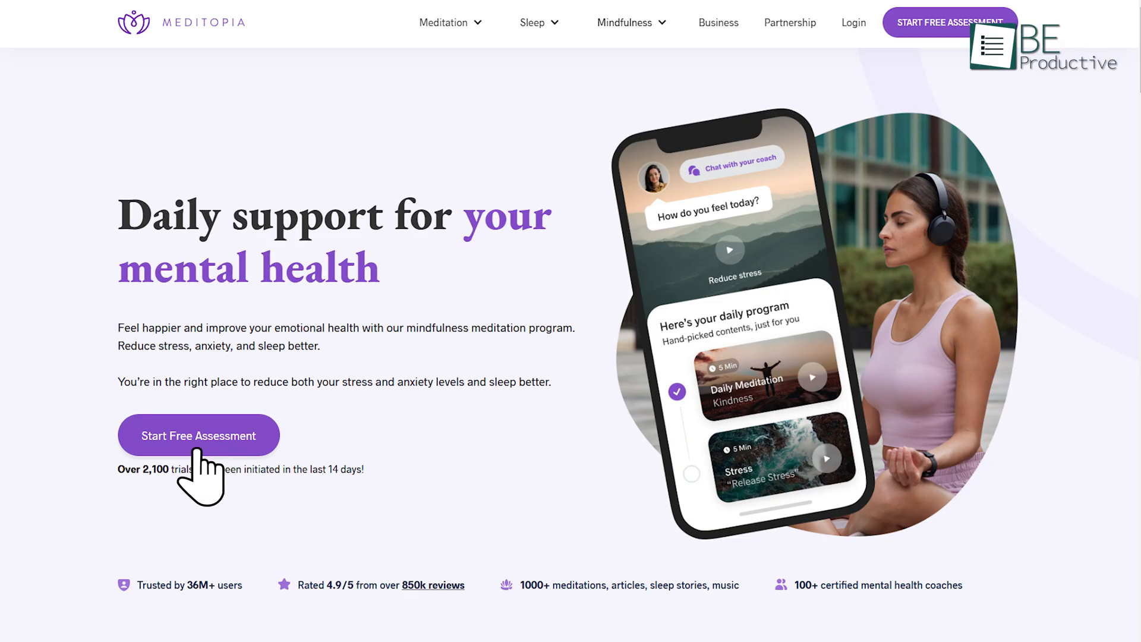
# Step: Launch Meditopia's free mental health assessment from the homepage
pyautogui.click(197, 435)
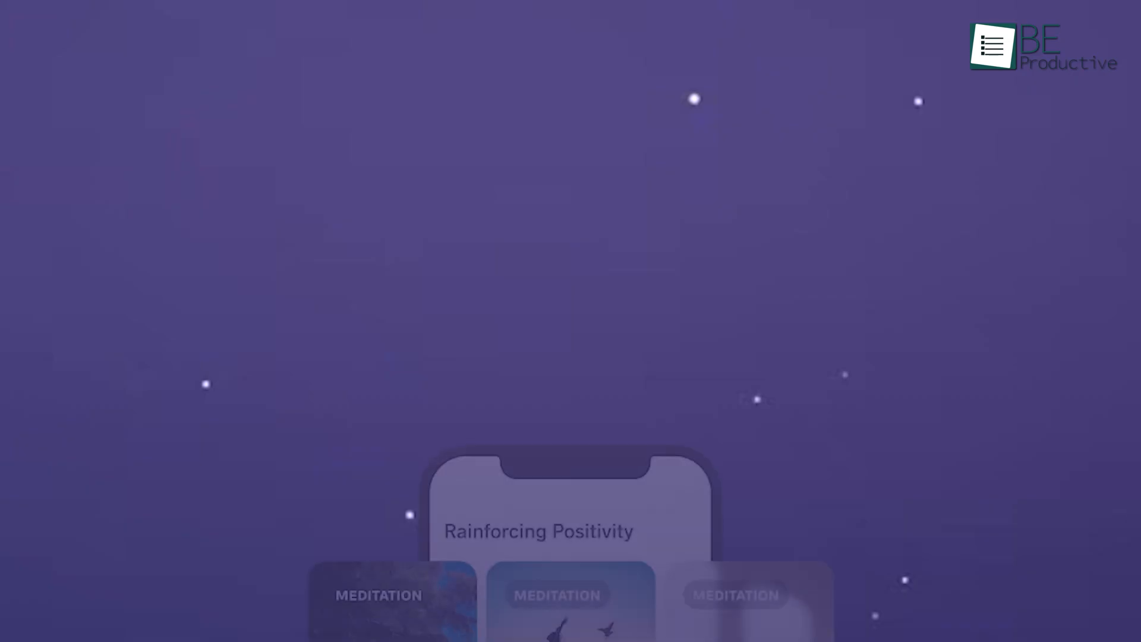